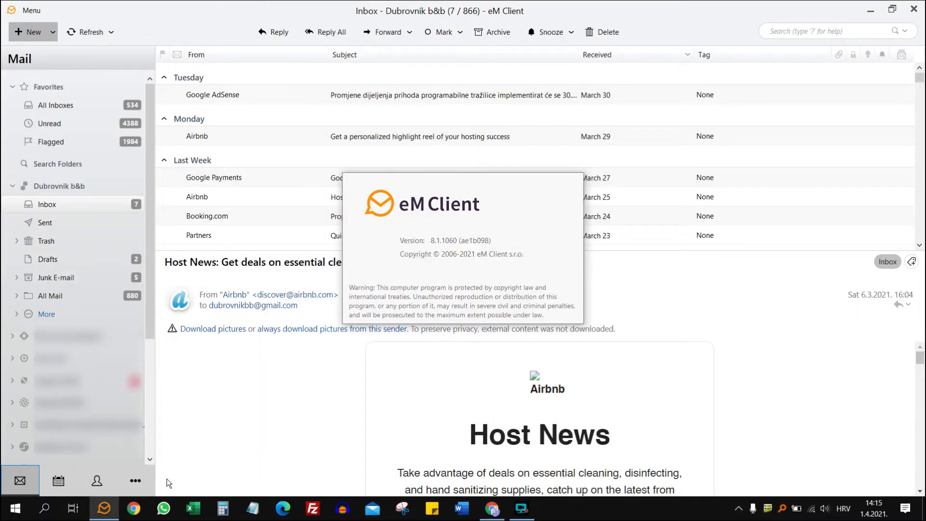
mouse_move(241, 27)
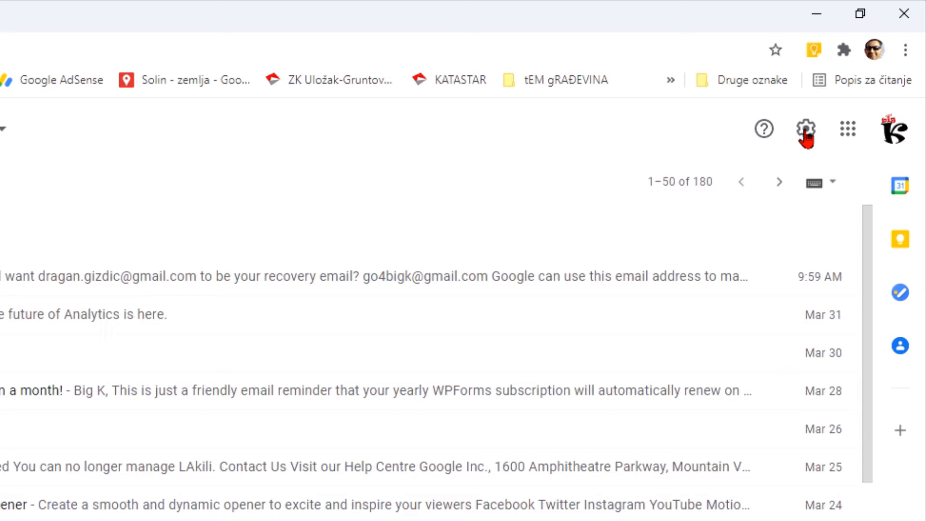
Step: Reach the Forwarding and POP/IMAP settings and review IMAP access enabled, POP disabled
click(804, 128)
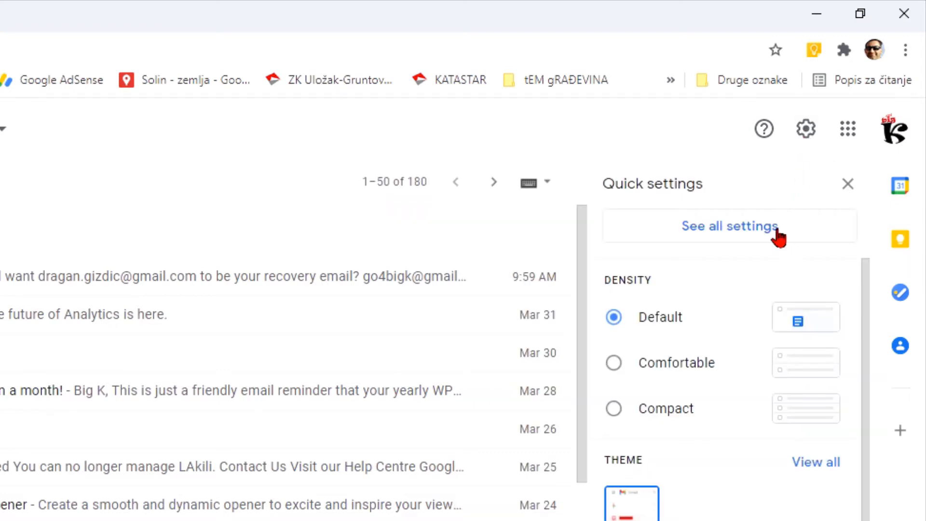
click(729, 226)
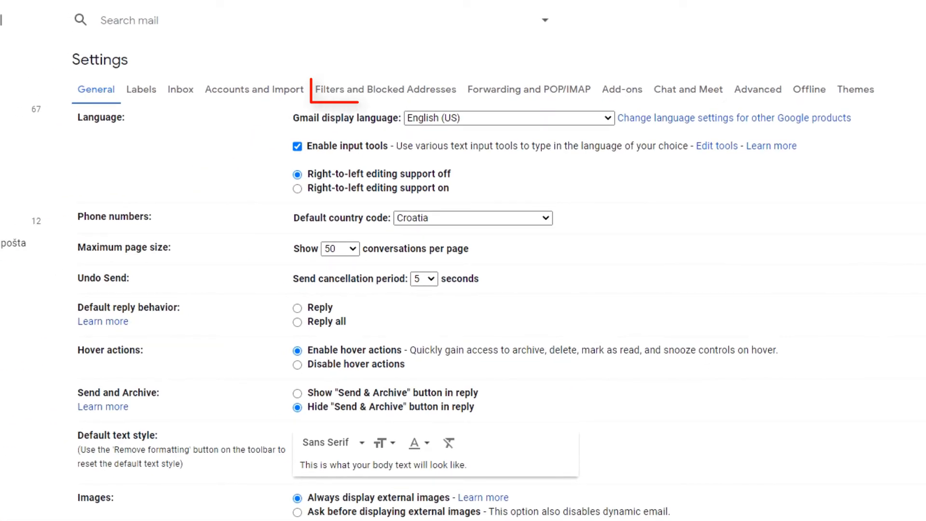
mouse_move(386, 88)
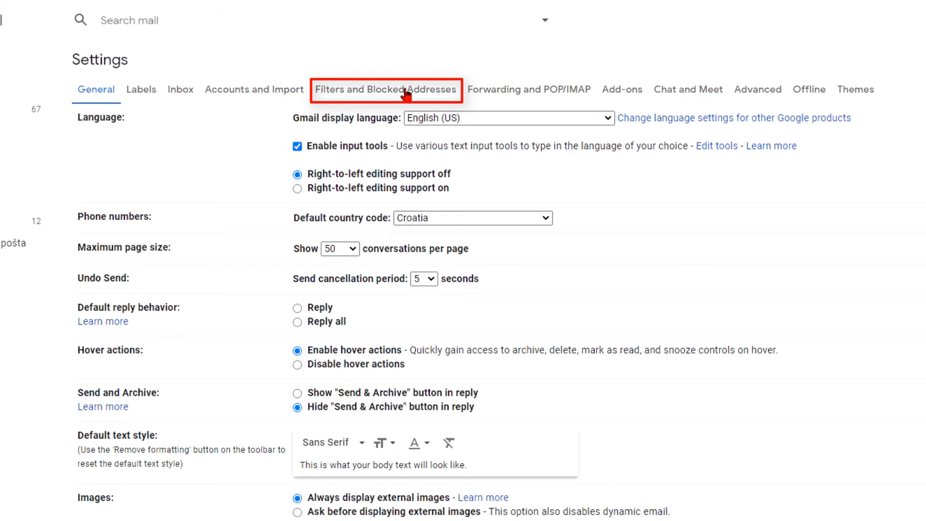
click(385, 89)
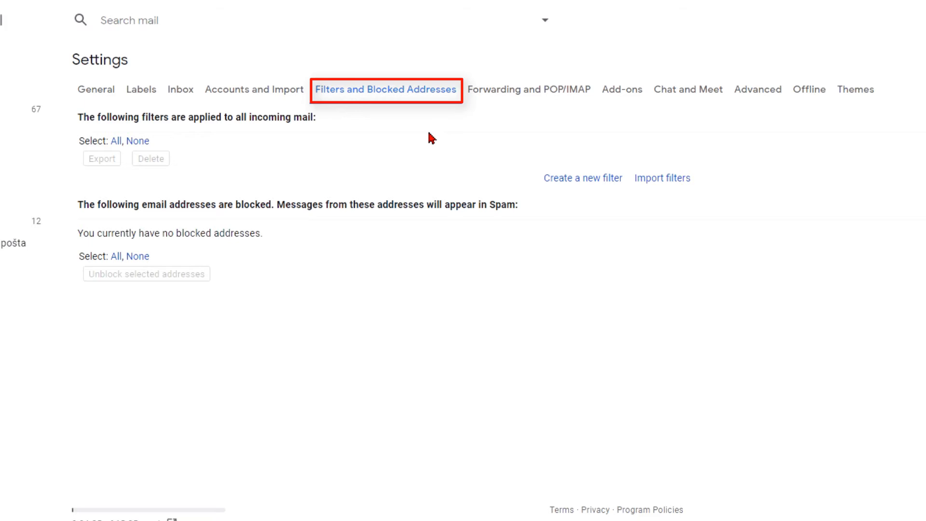
click(528, 89)
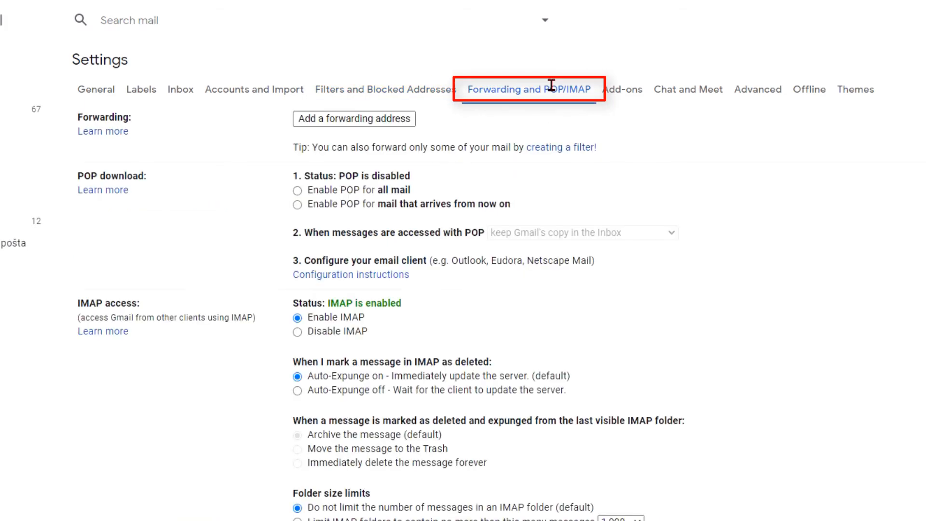
scroll(down, 3)
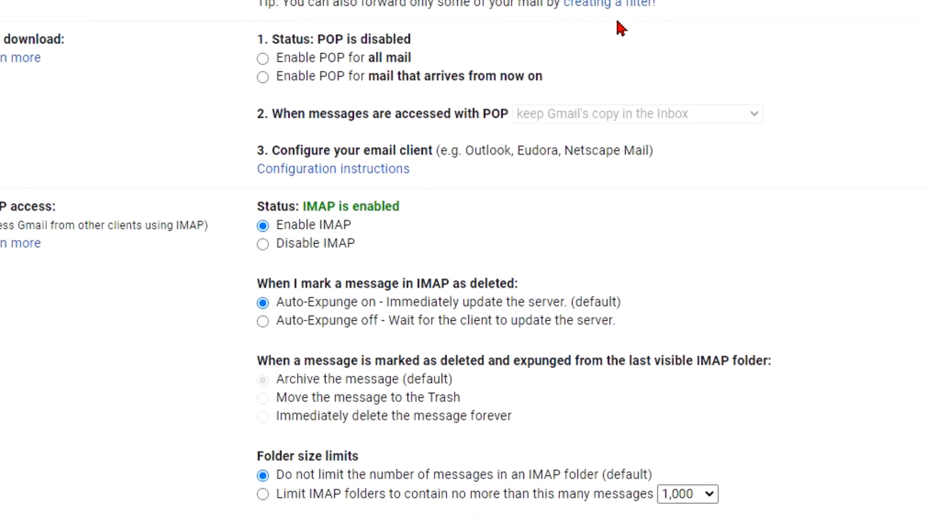